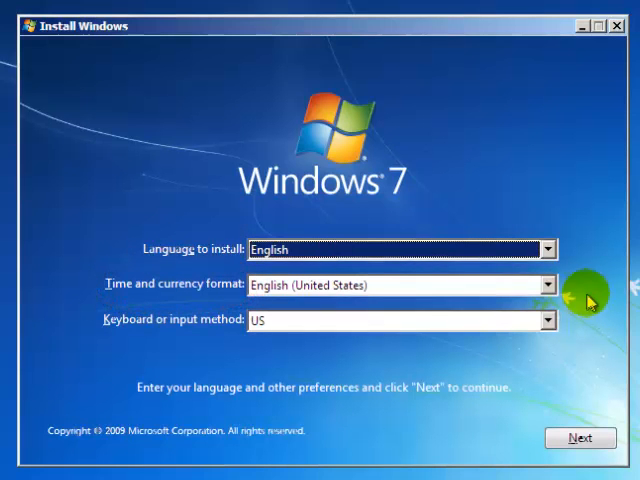
Step: Set time and currency format to English (United Kingdom), switching keyboard to United Kingdom
click(547, 285)
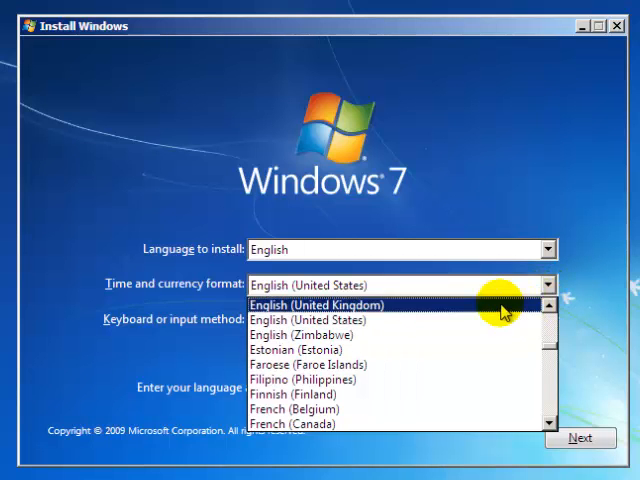
click(317, 305)
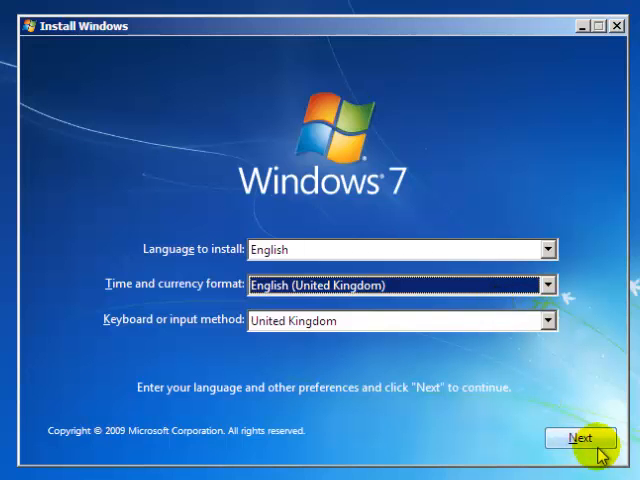
Step: Accept the English (United Kingdom) language and regional preferences page
click(580, 438)
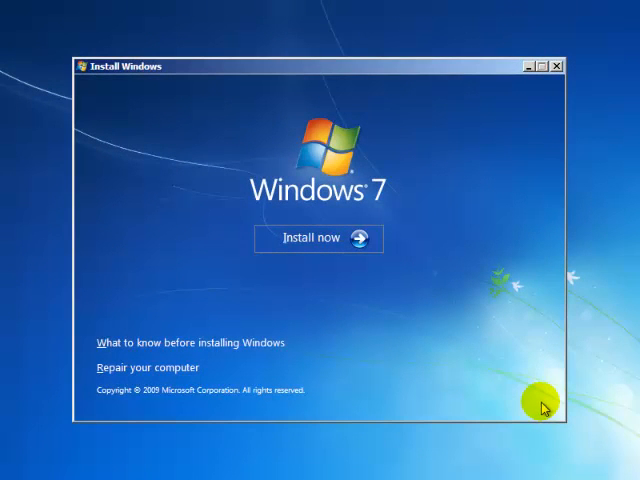
mouse_move(533, 413)
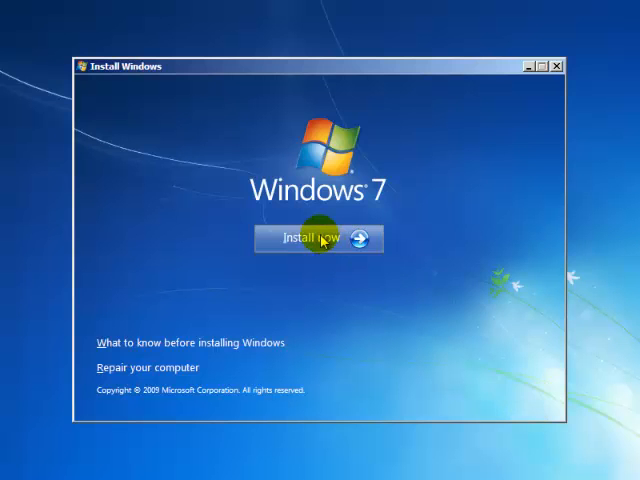
Step: Start the installation and accept the Windows 7 license terms
click(318, 239)
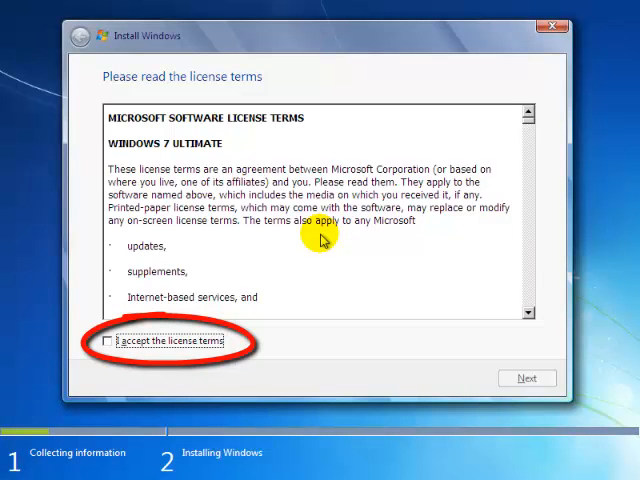
click(111, 340)
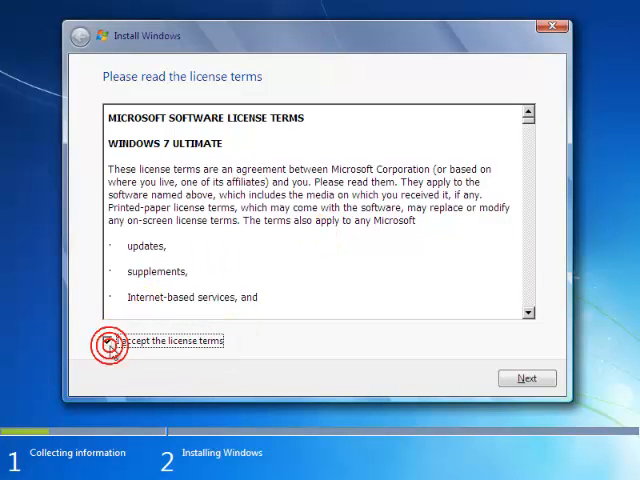
click(527, 378)
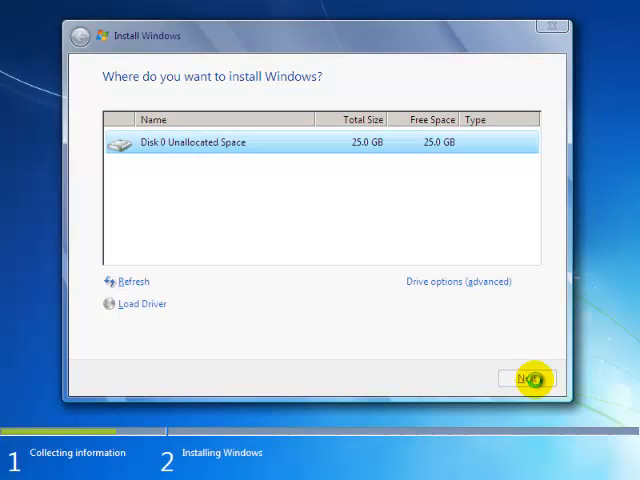
Step: Install Windows onto Disk 0's 25 GB unallocated space
click(526, 378)
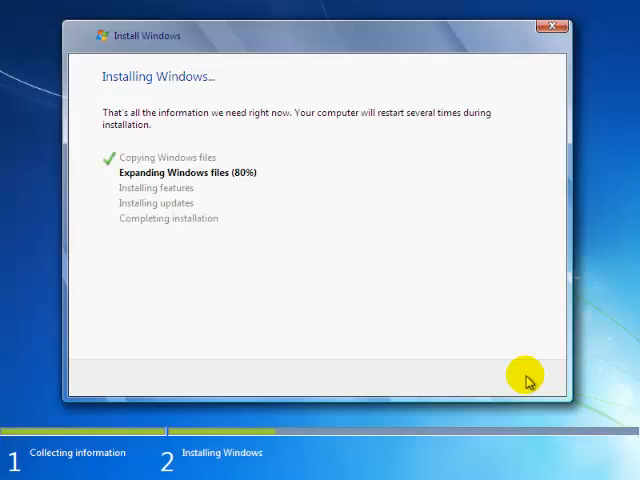
mouse_move(505, 360)
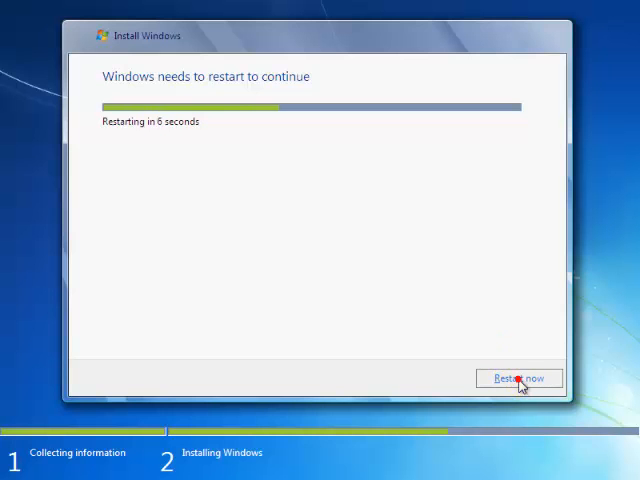
Step: Restart the computer and enter the user name 'Dave'
click(519, 378)
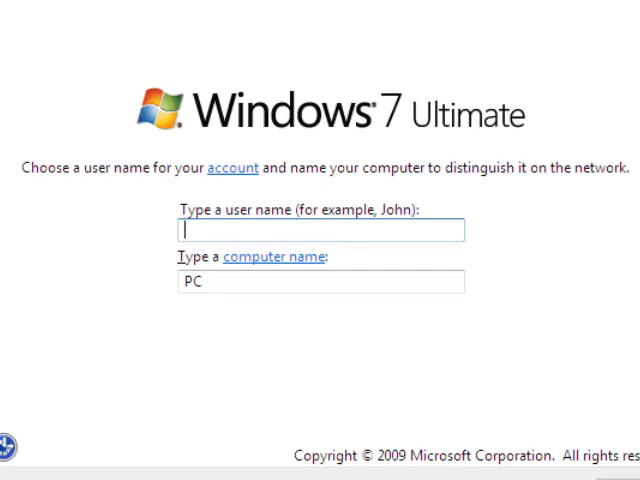
text(Dave)
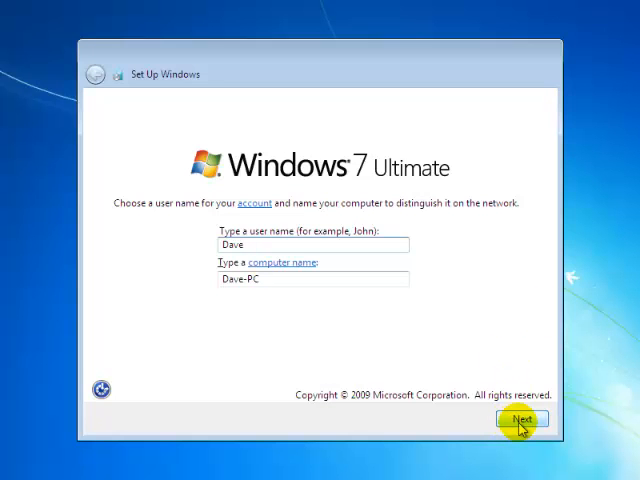
Step: Confirm names, skip the password, turn off automatic activation, and skip the product key
click(518, 419)
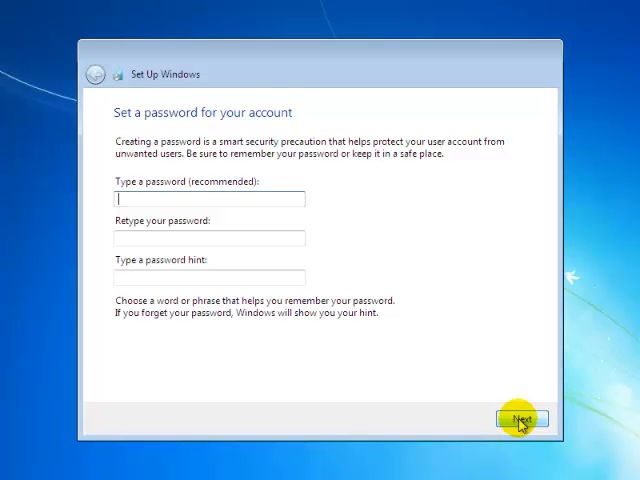
click(516, 418)
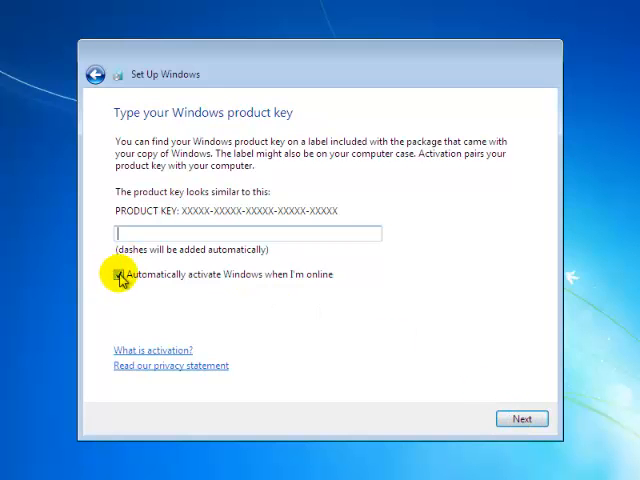
click(119, 274)
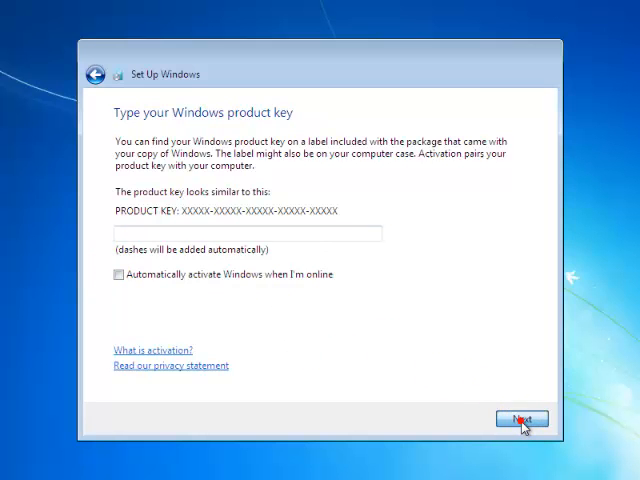
click(519, 419)
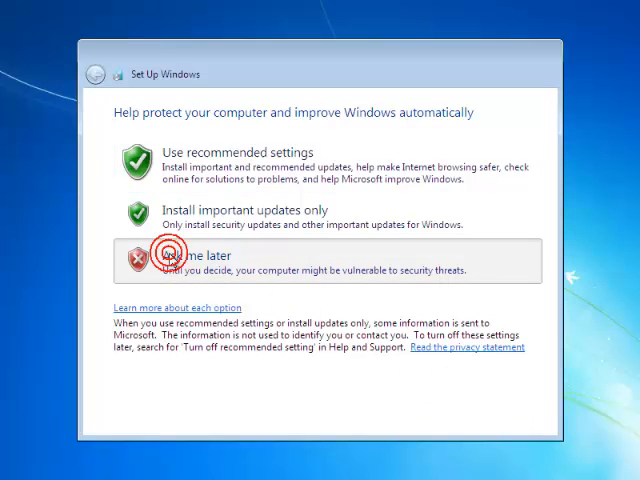
Step: Choose 'Ask me later' for updates and keep the London (UTC) time zone
click(180, 262)
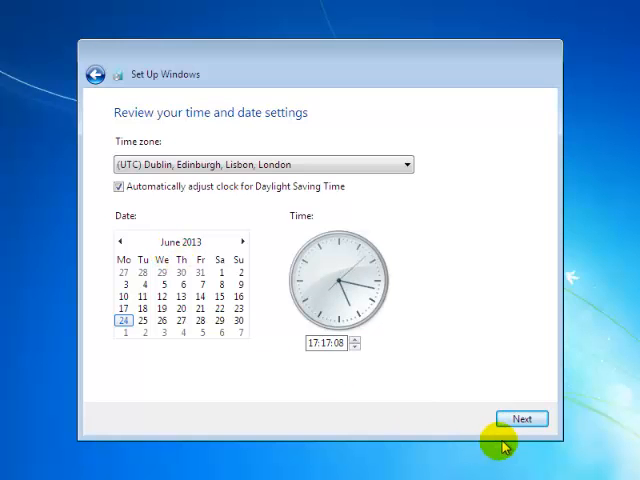
click(521, 418)
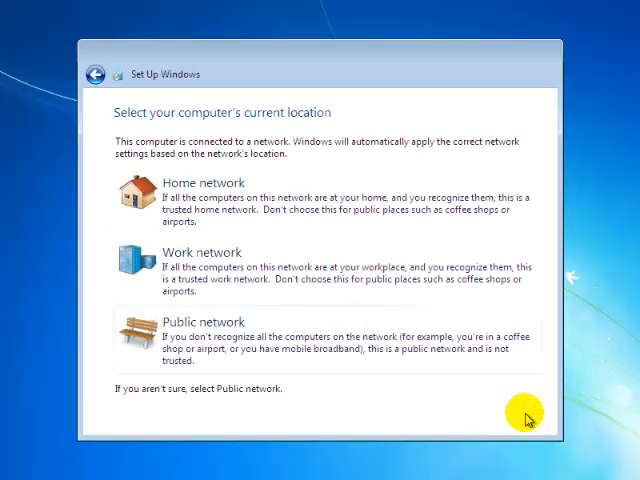